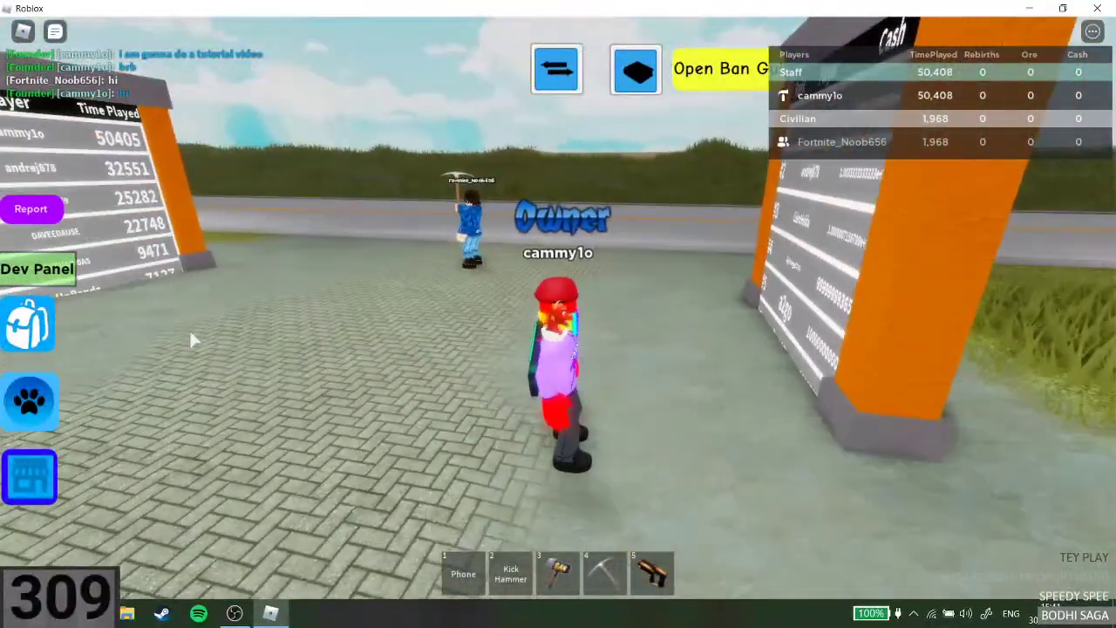
Open the Developer Console from the Esc menu's Settings, under Advanced Settings.
key(Escape)
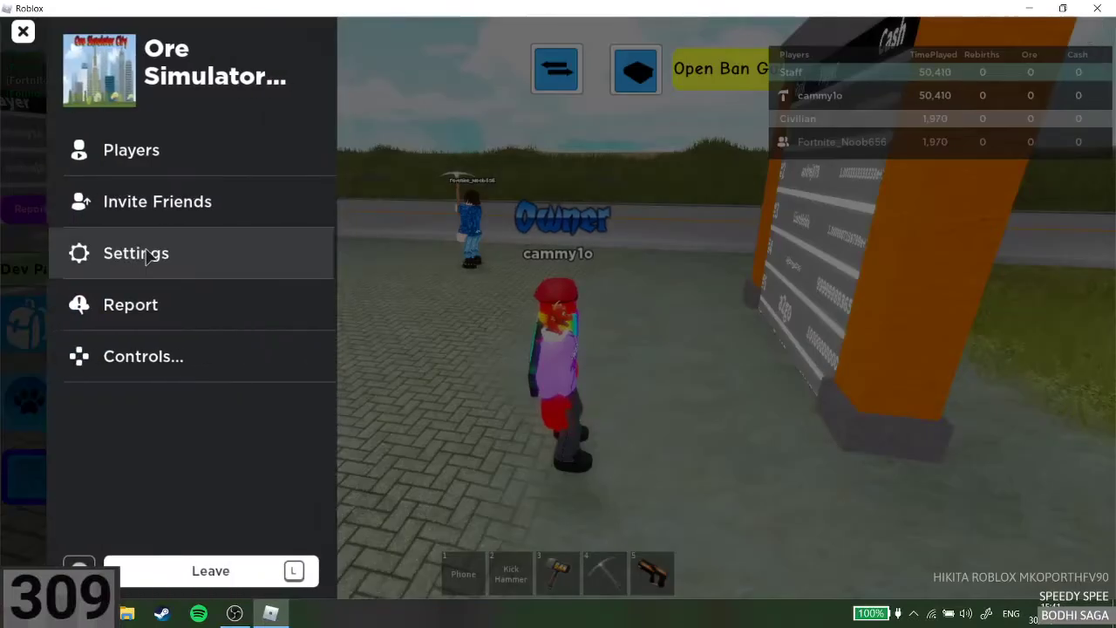
click(136, 253)
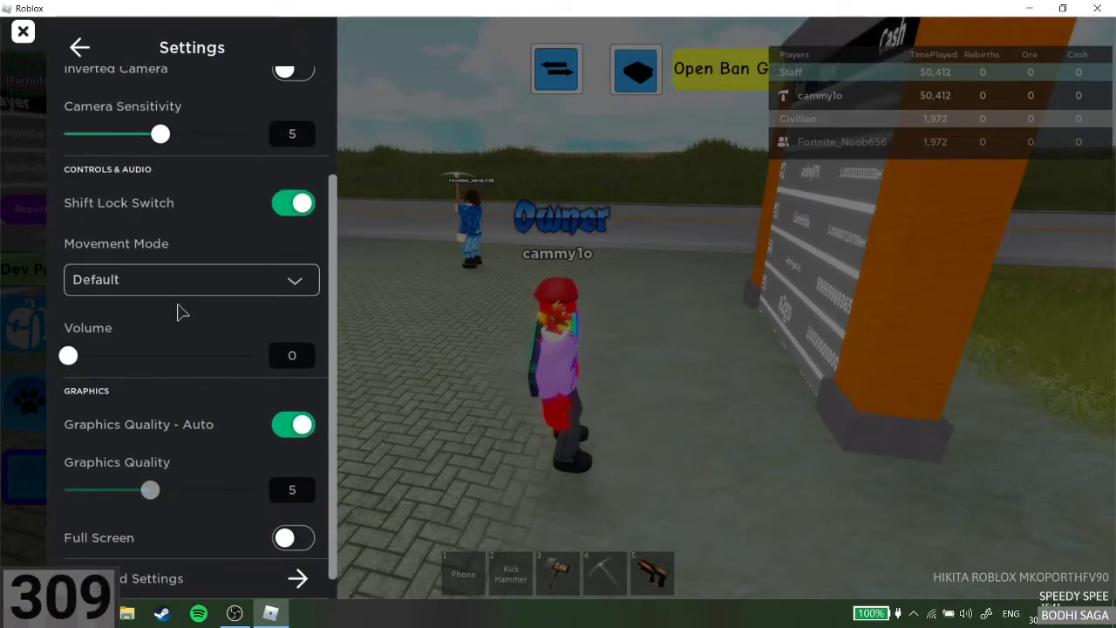
scroll(down, 3)
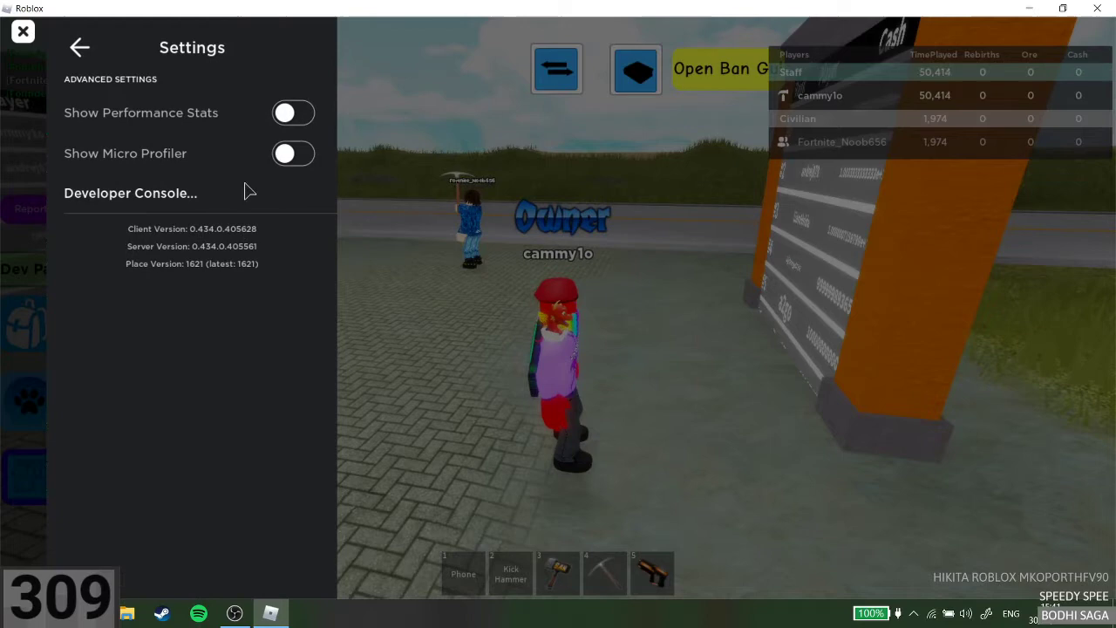
click(130, 192)
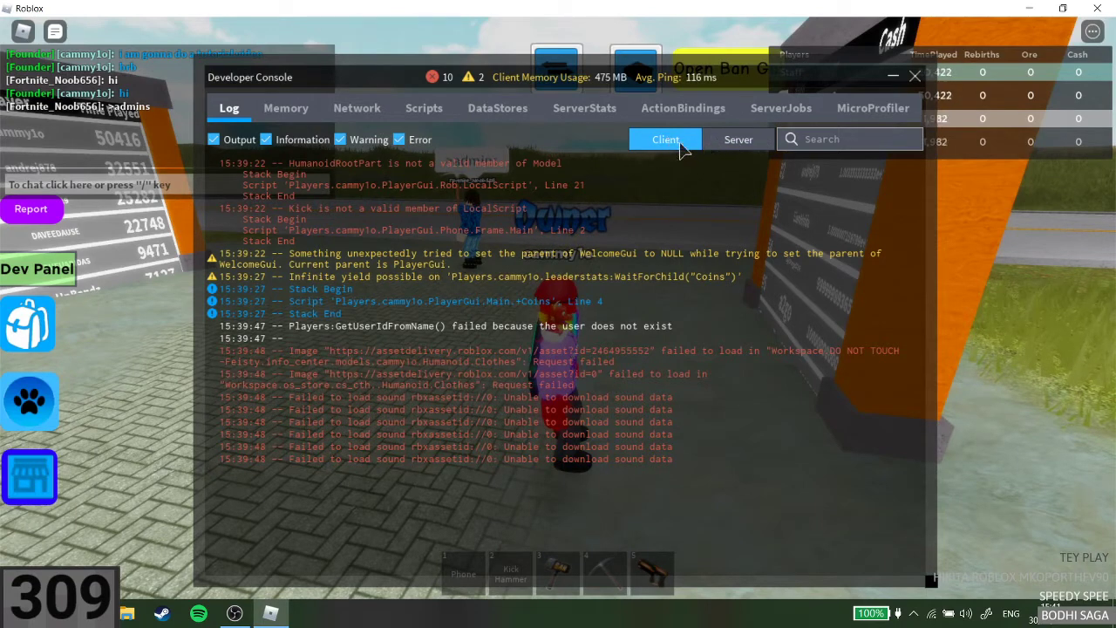
Switch the console to the Server log and begin typing 'game.' as a command.
click(738, 139)
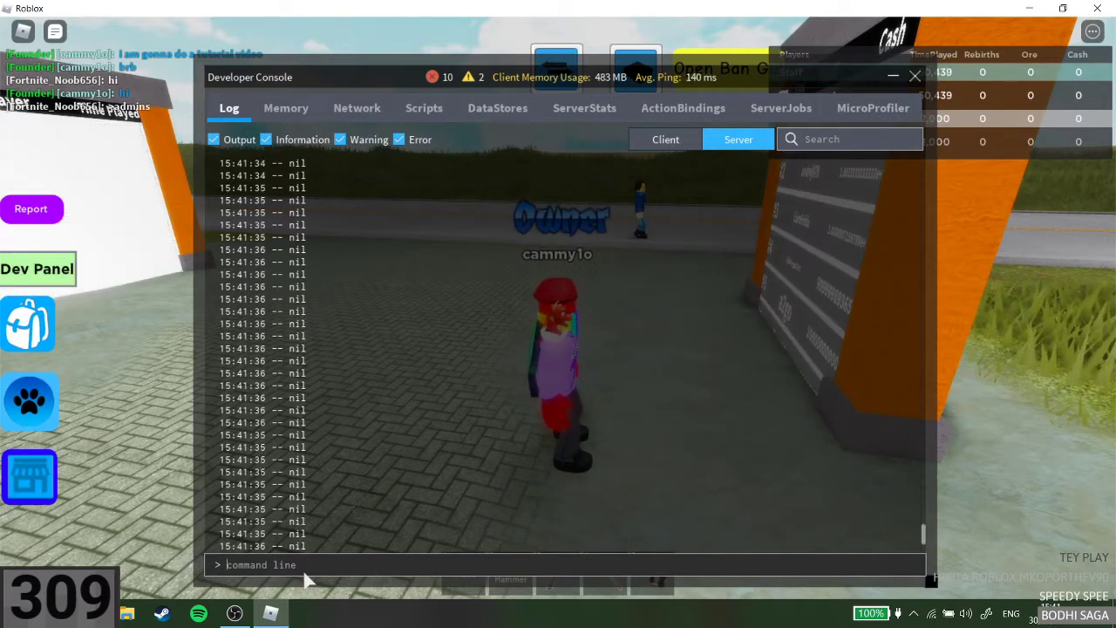
text(gl)
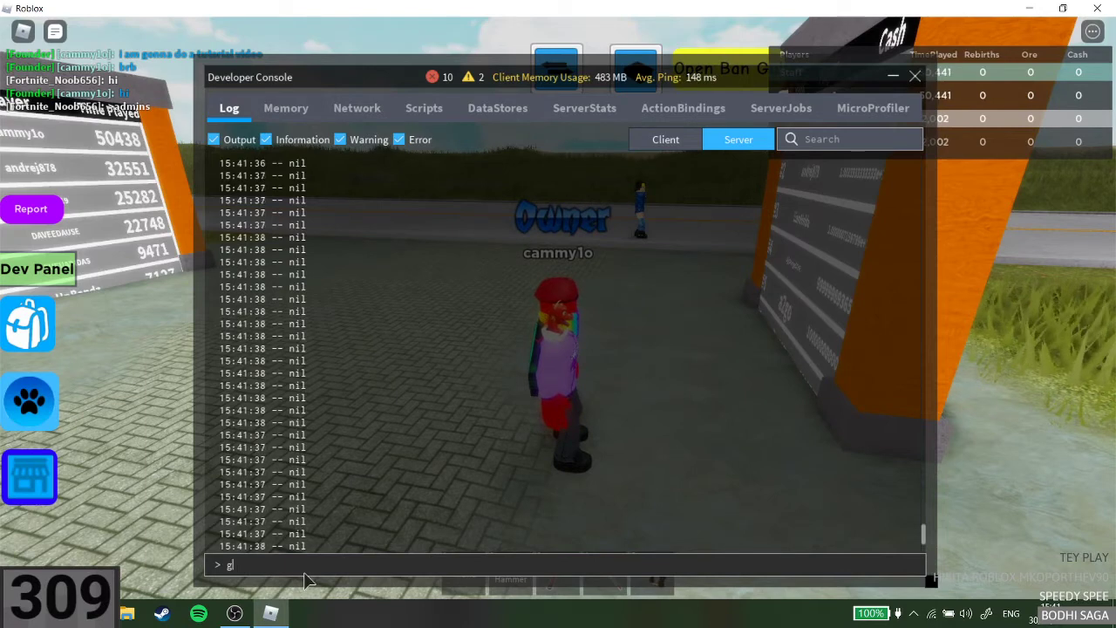
text(ame.)
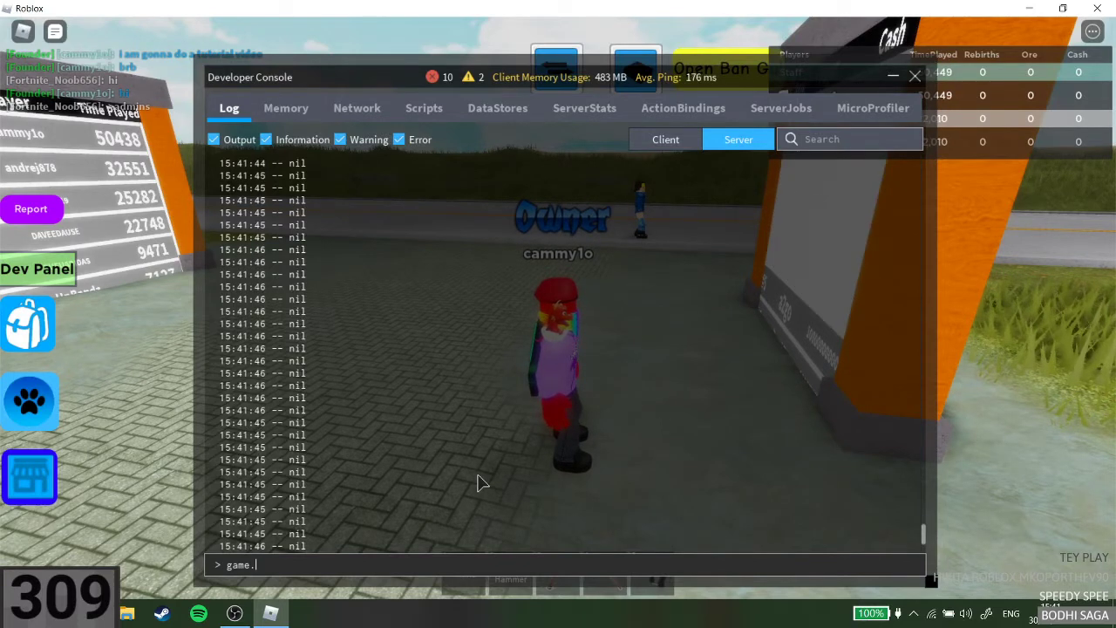
text(+)
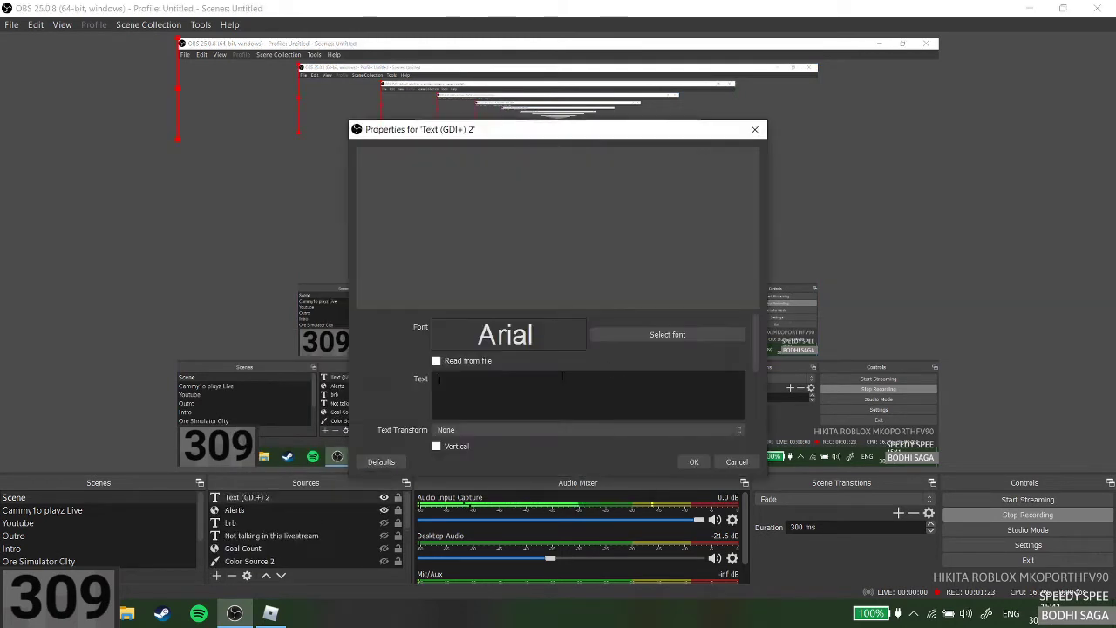
Enter 'game.Players.cammy1o.leaderstats.Cash.Value = 100' as the Text (GDI+) 2 overlay text.
text(game.Players)
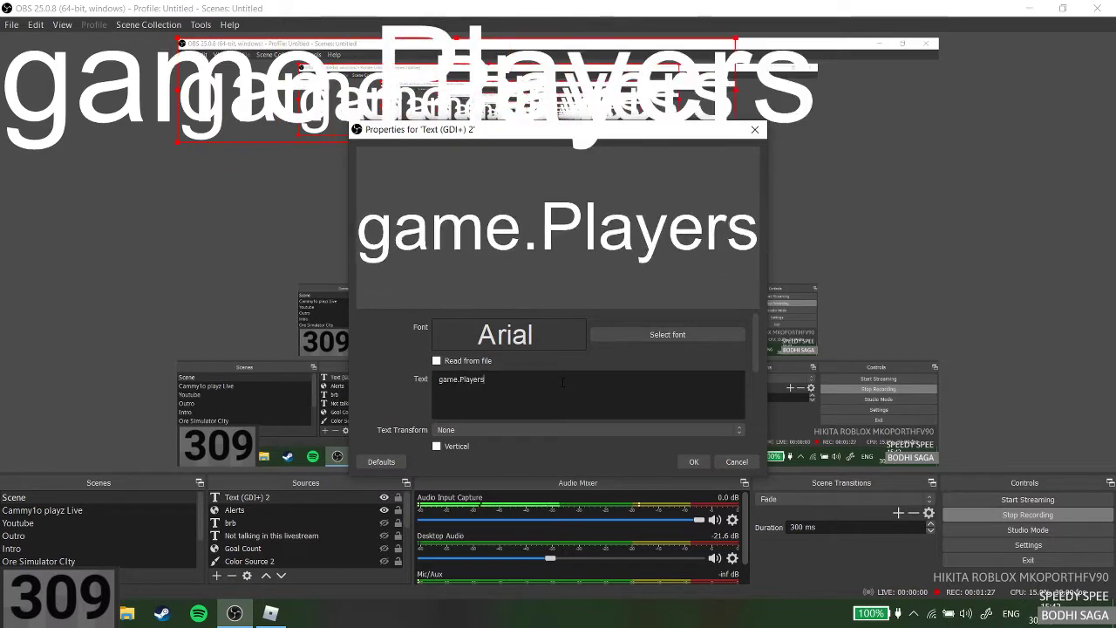
text(.)
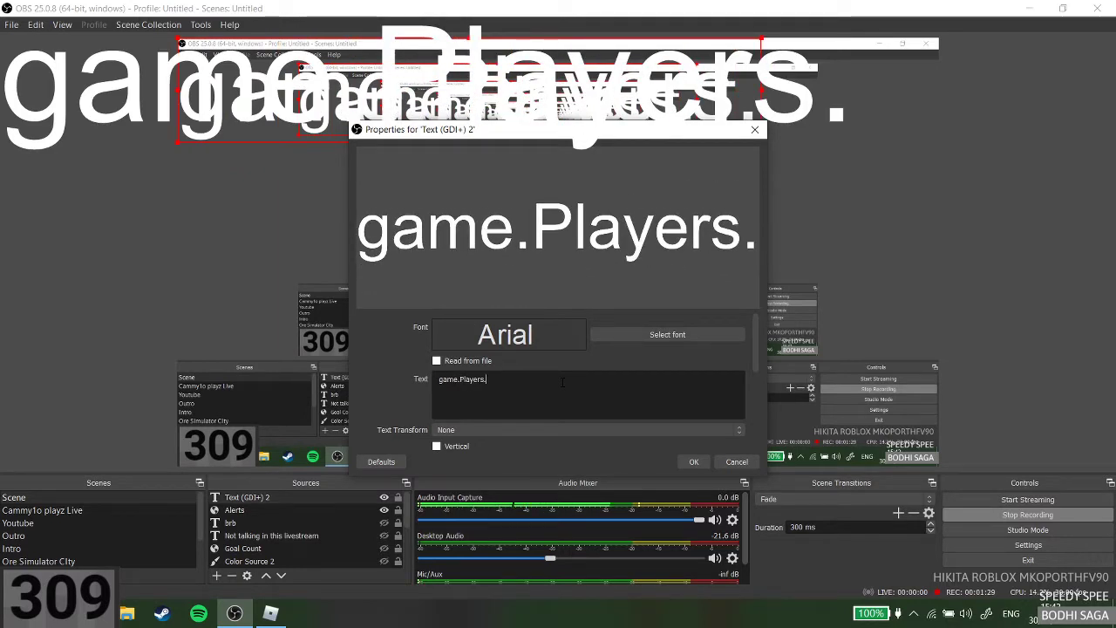
text(cammy1o)
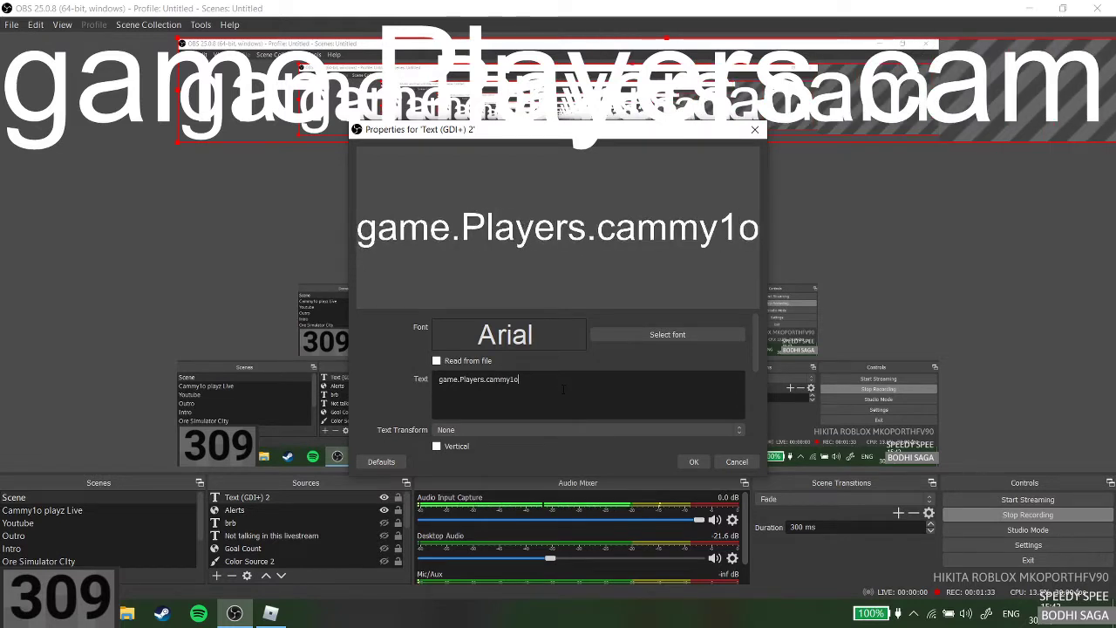
text(.)
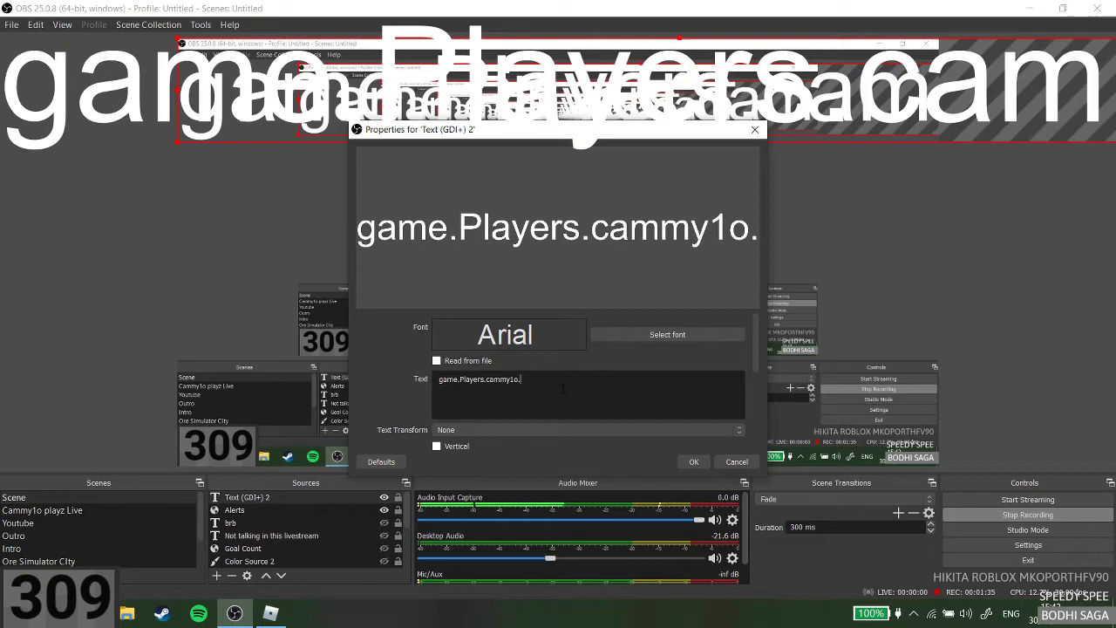
text(leaderstats)
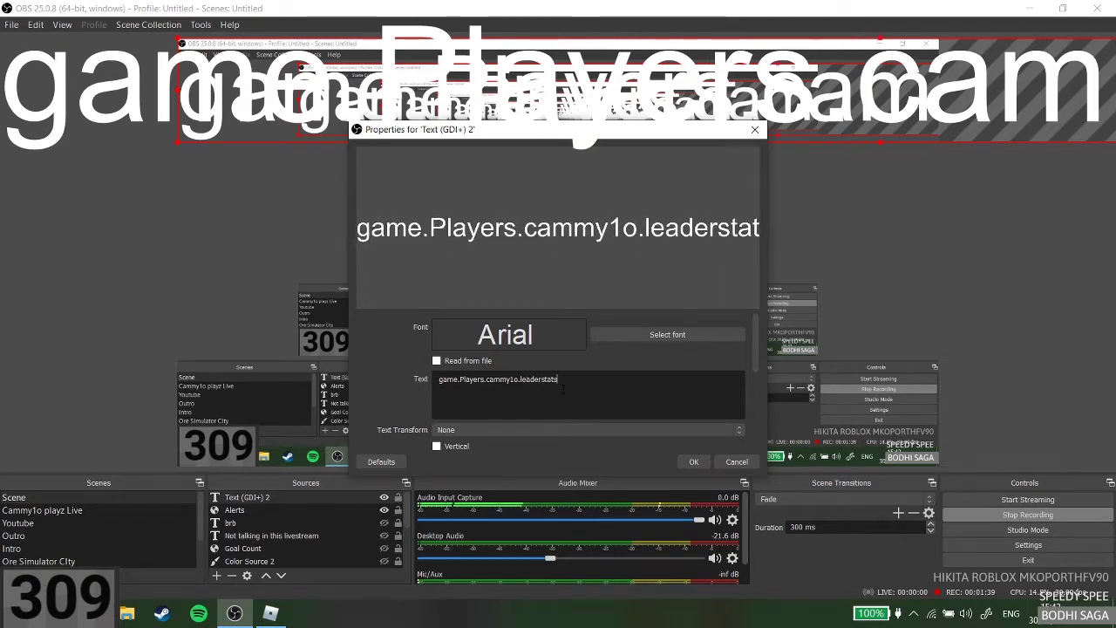
text(C)
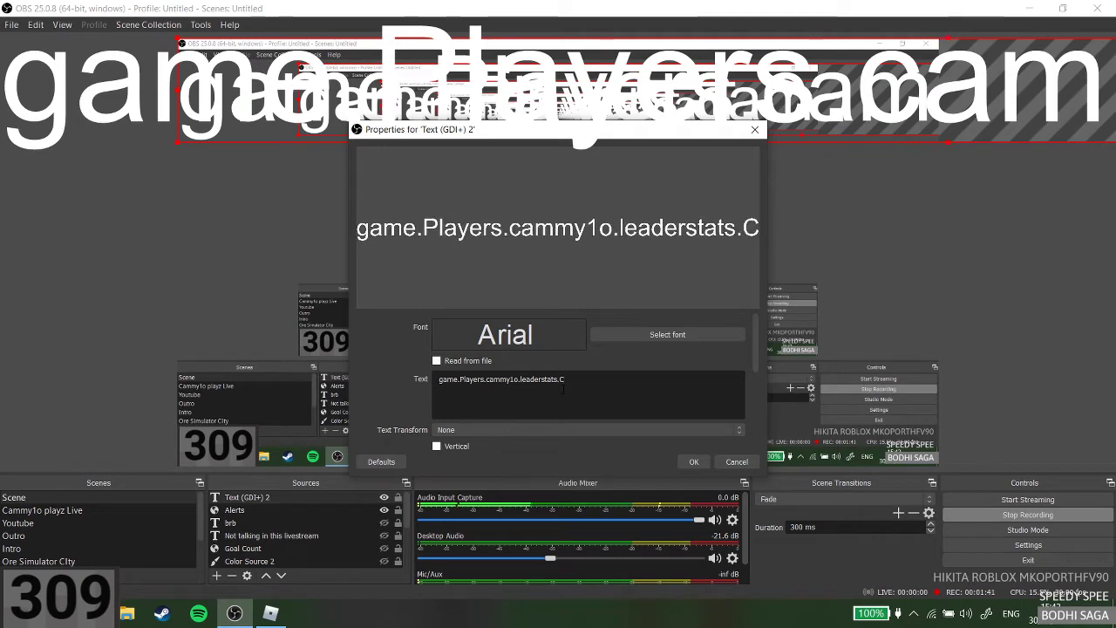
text(Cash.V)
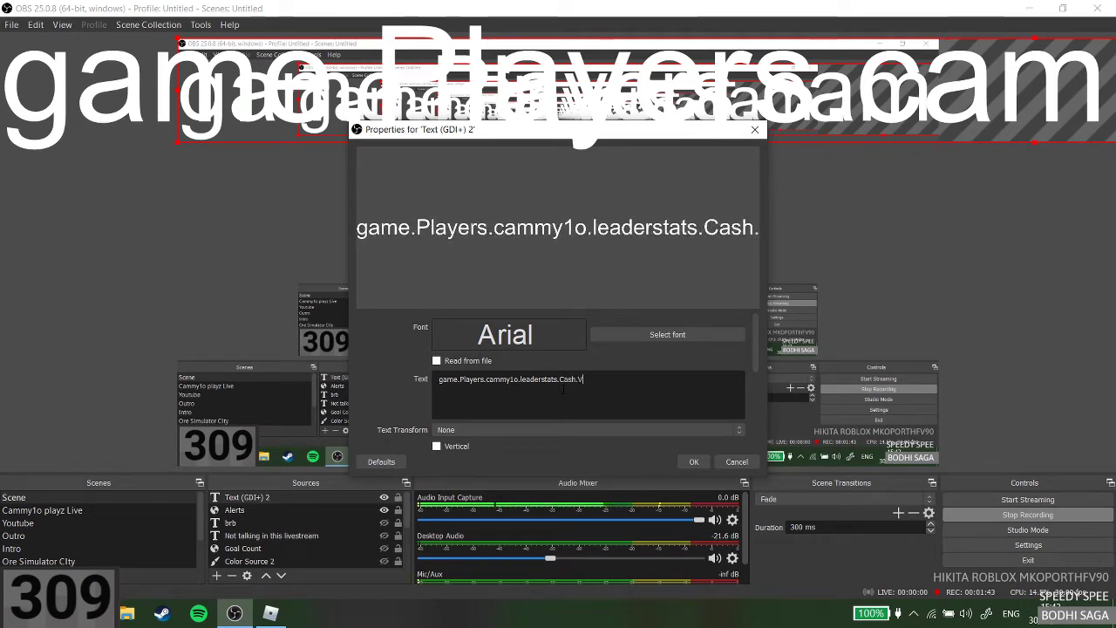
text(Value =)
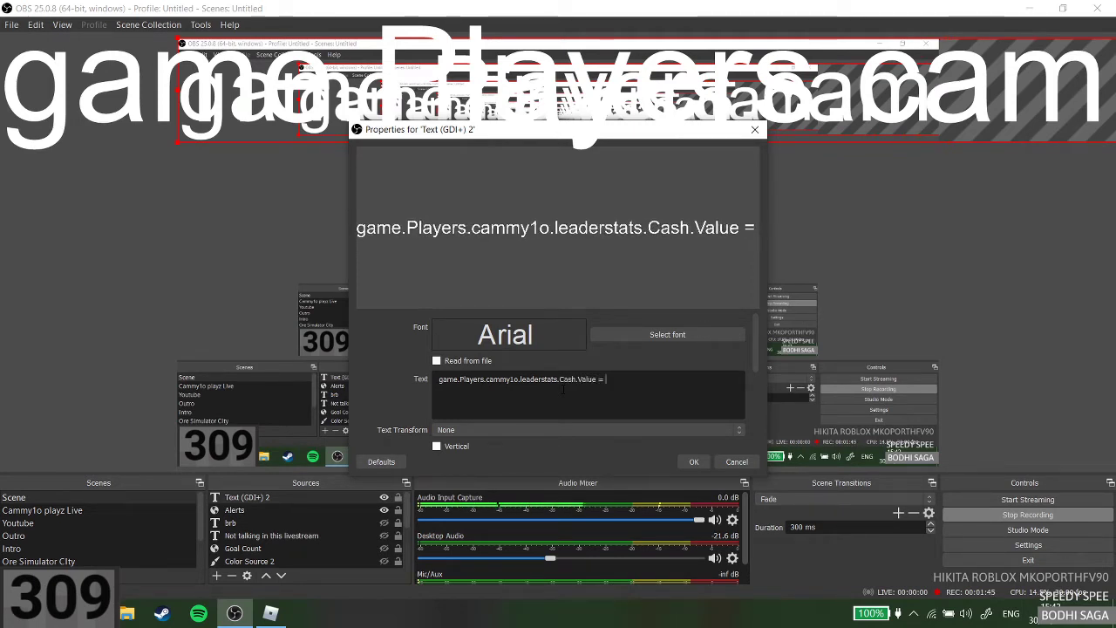
text(01)
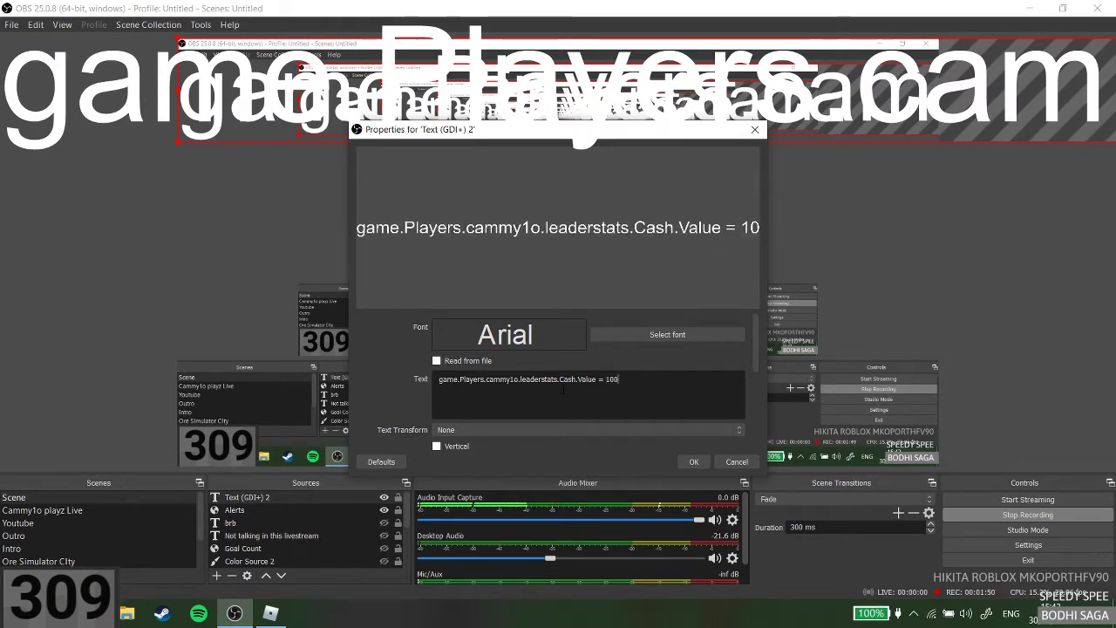
click(693, 461)
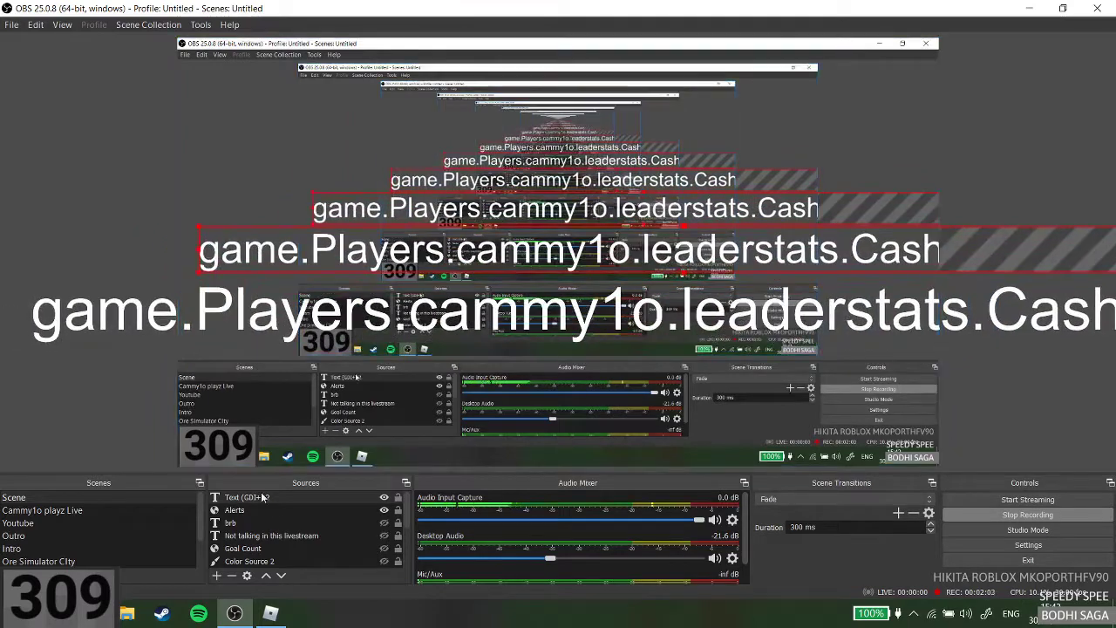
Reopen and confirm the Text (GDI+) 2 properties, then select the overlay in the preview.
double_click(249, 497)
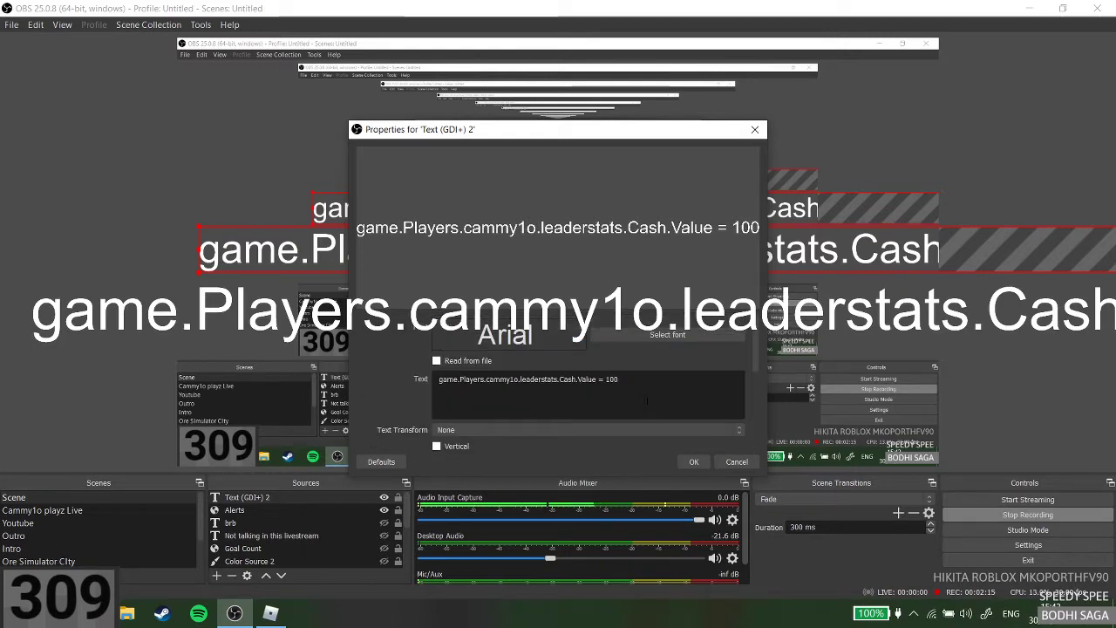
click(693, 461)
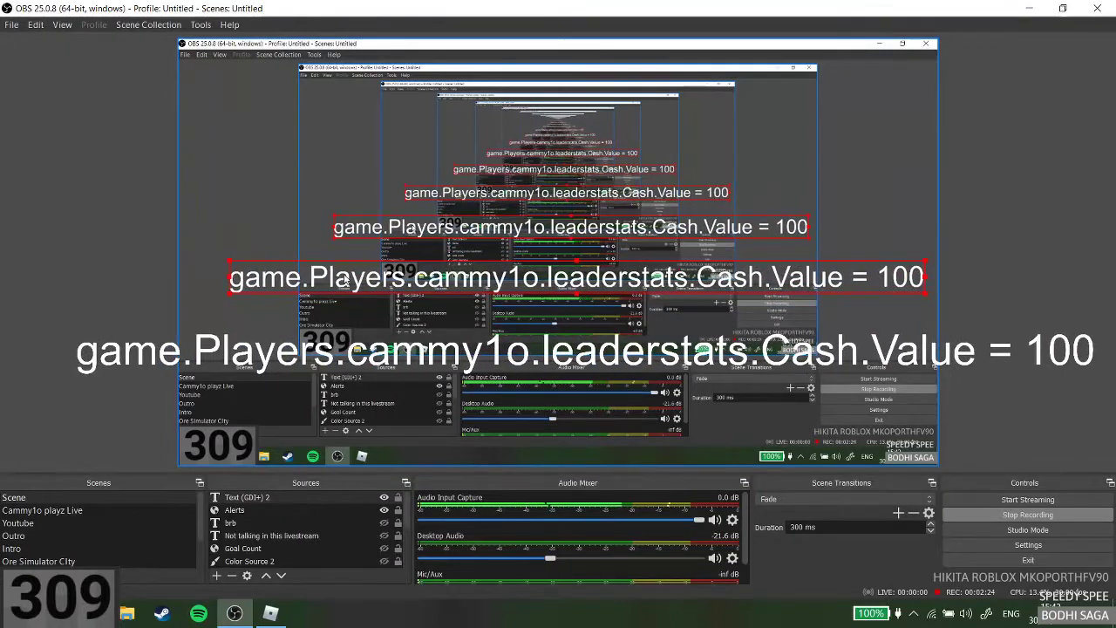
click(248, 497)
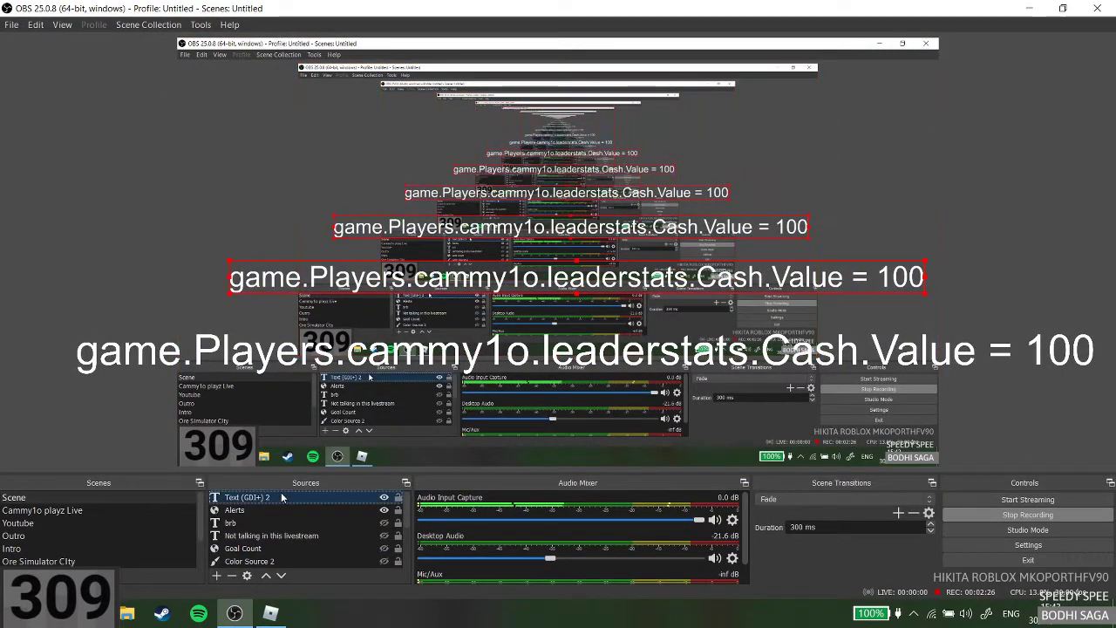
double_click(247, 497)
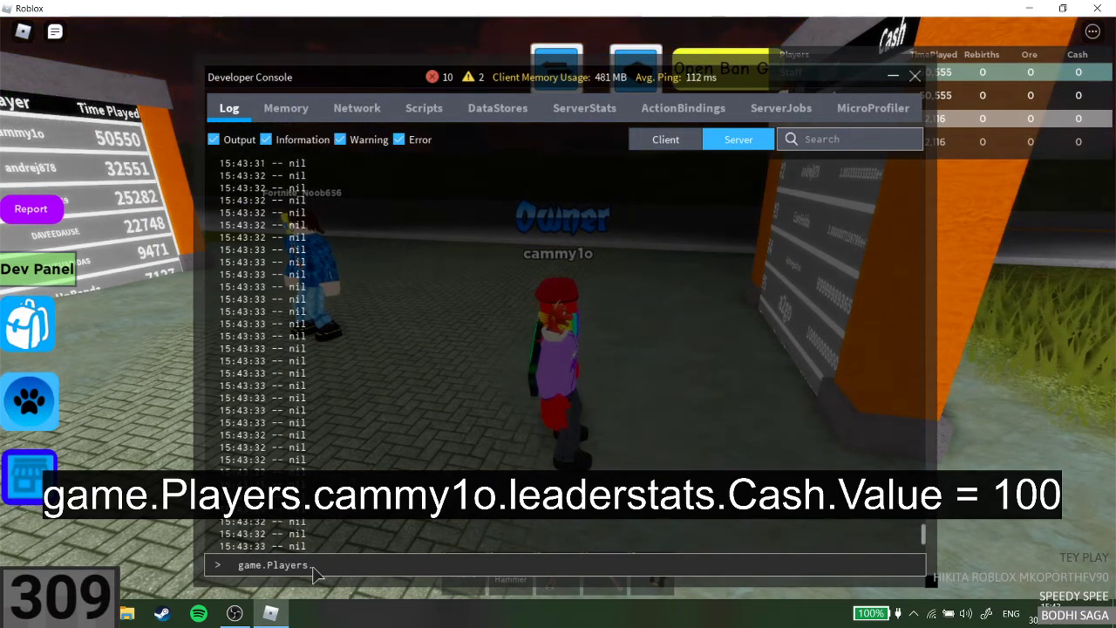
Run the leaderstats Cash.Value command for cammy1o, giving 100B Cash, and close the console.
text(.cammy1o.)
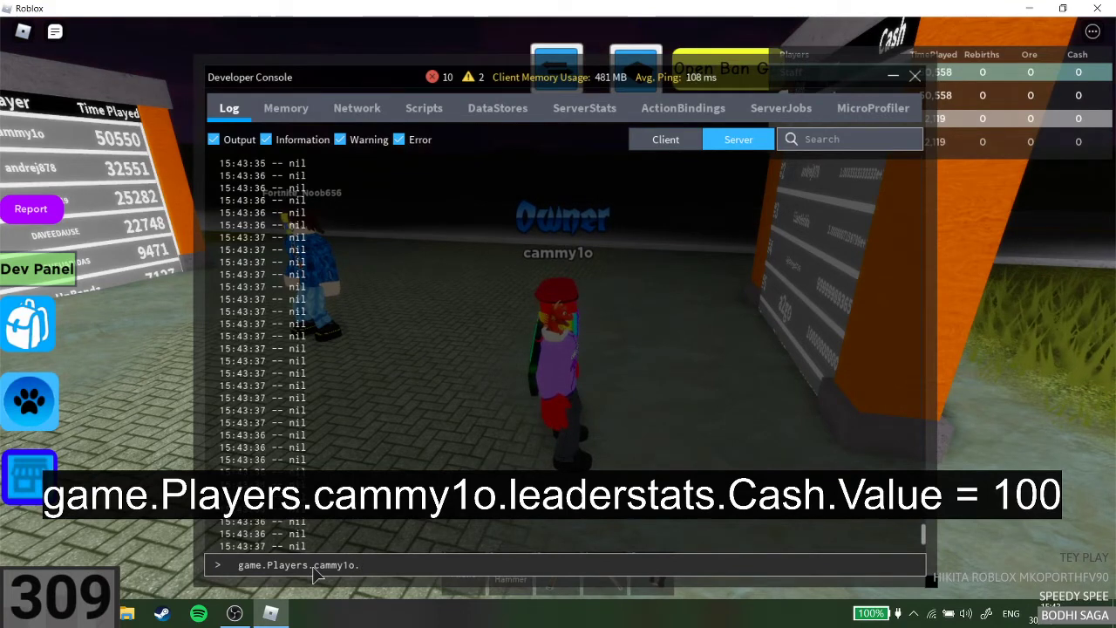
text(leadee)
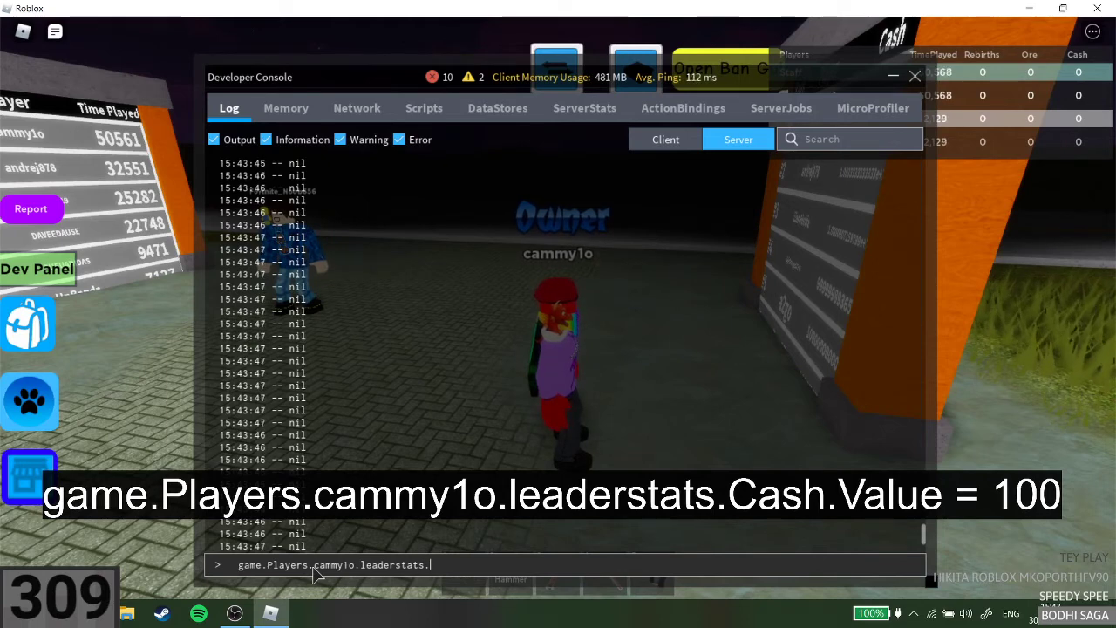
text(Cash.Value)
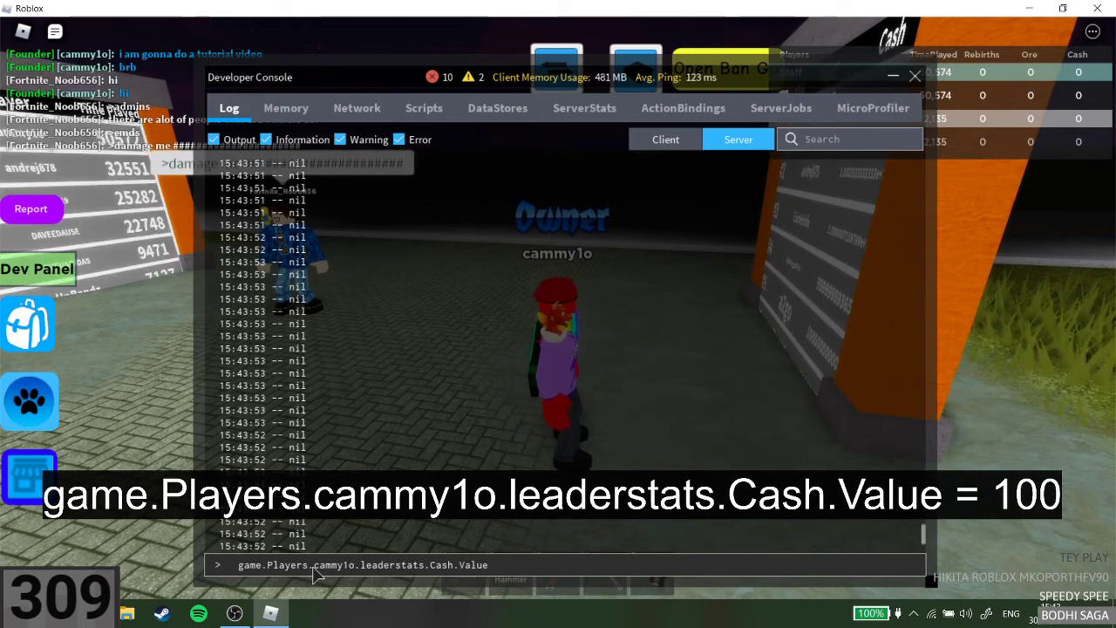
text(=)
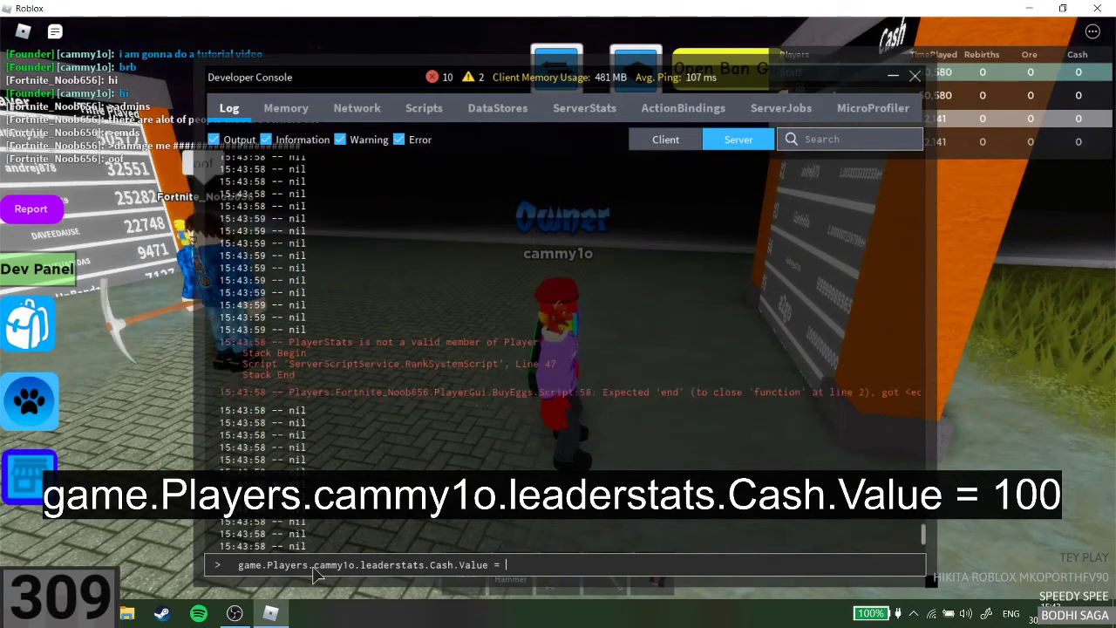
text(10000000)
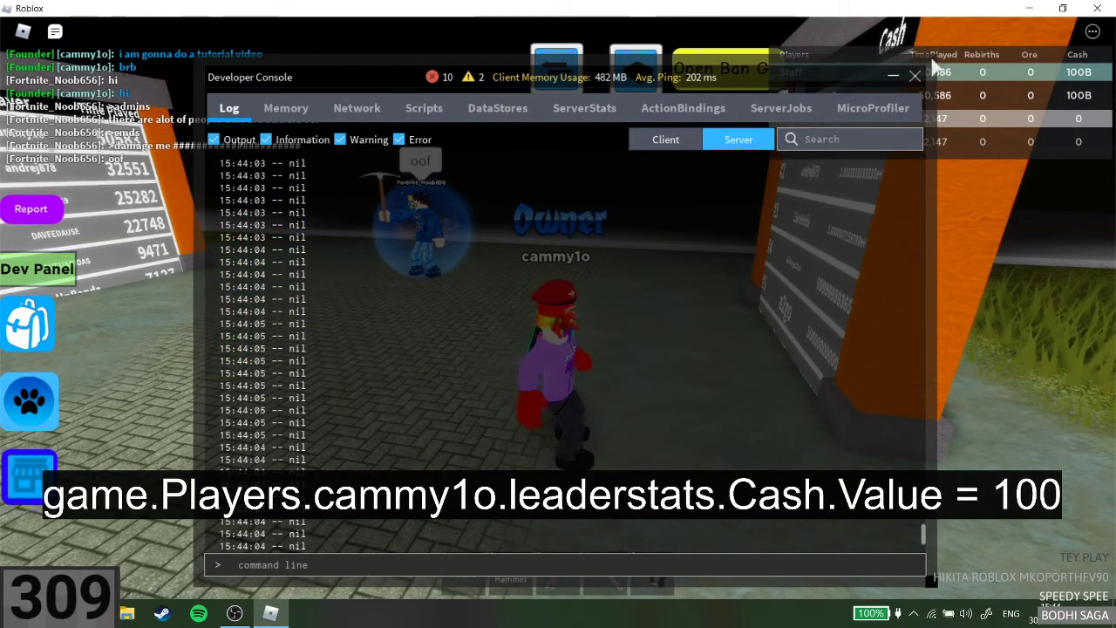
click(914, 76)
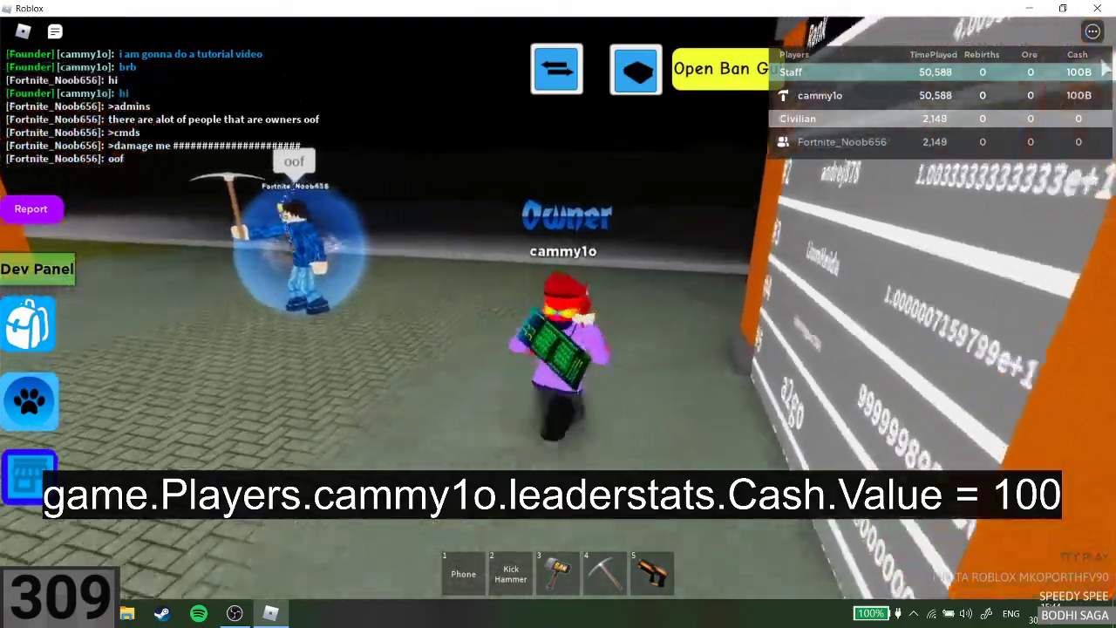